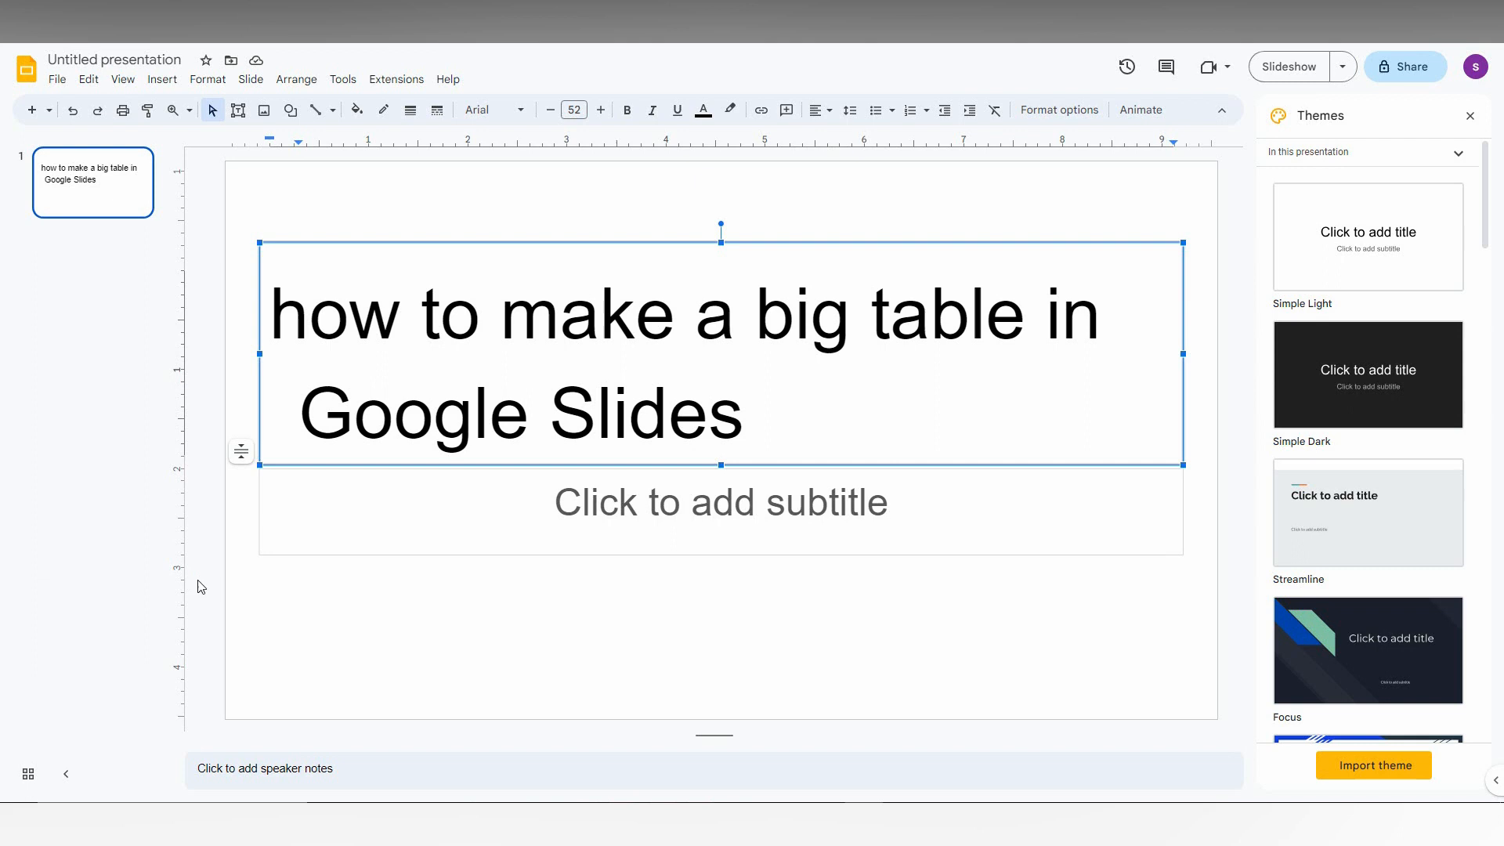
# Step: Insert a blank slide after the 'how to make a big table in Google Slides' title slide
pyautogui.click(30, 110)
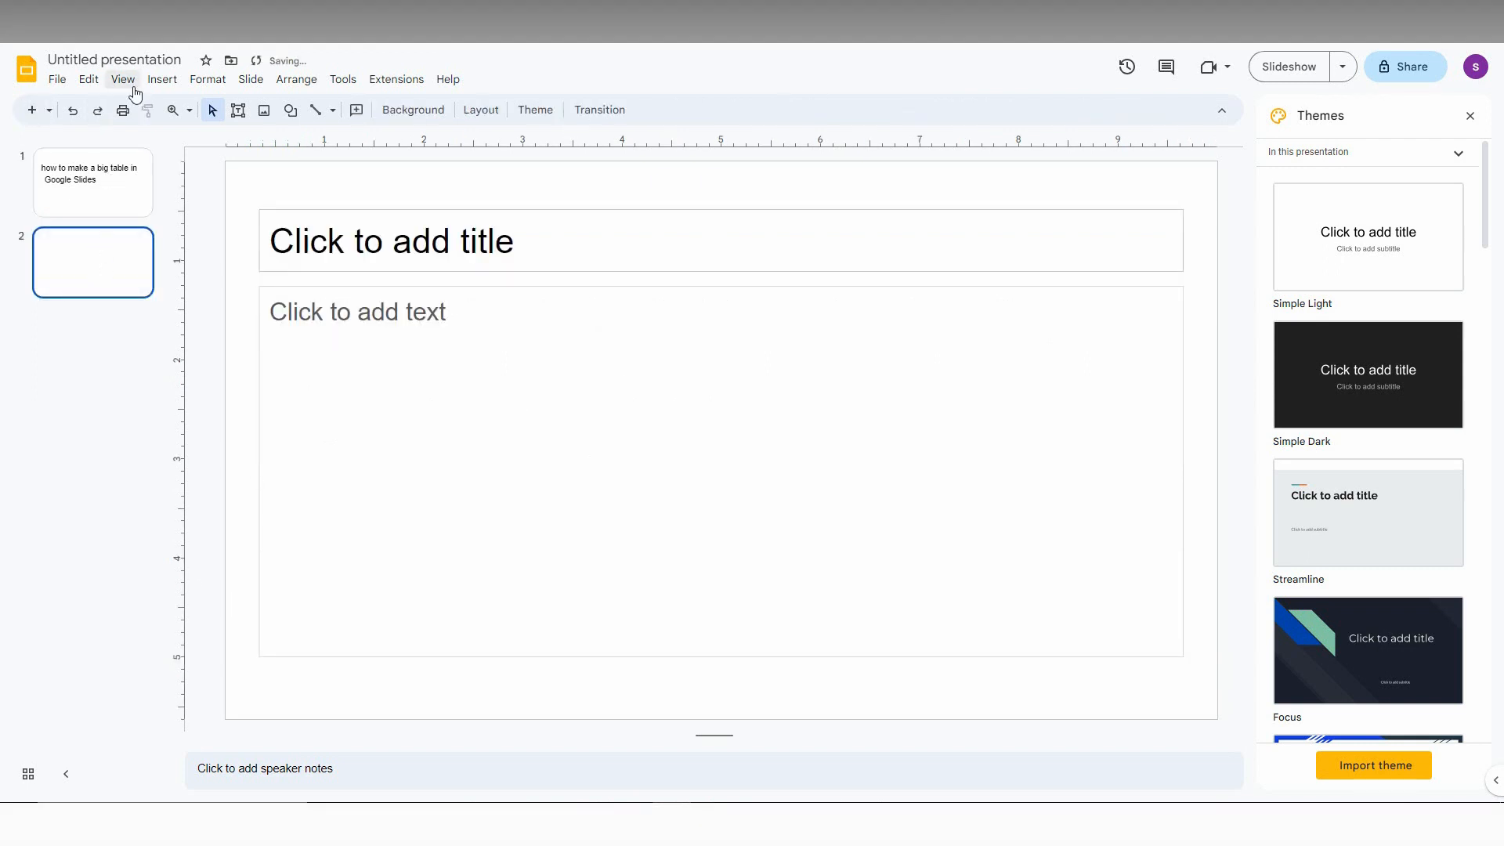
# Step: Bring up the Insert menu's table size grid to pick 4 x 3
pyautogui.click(162, 78)
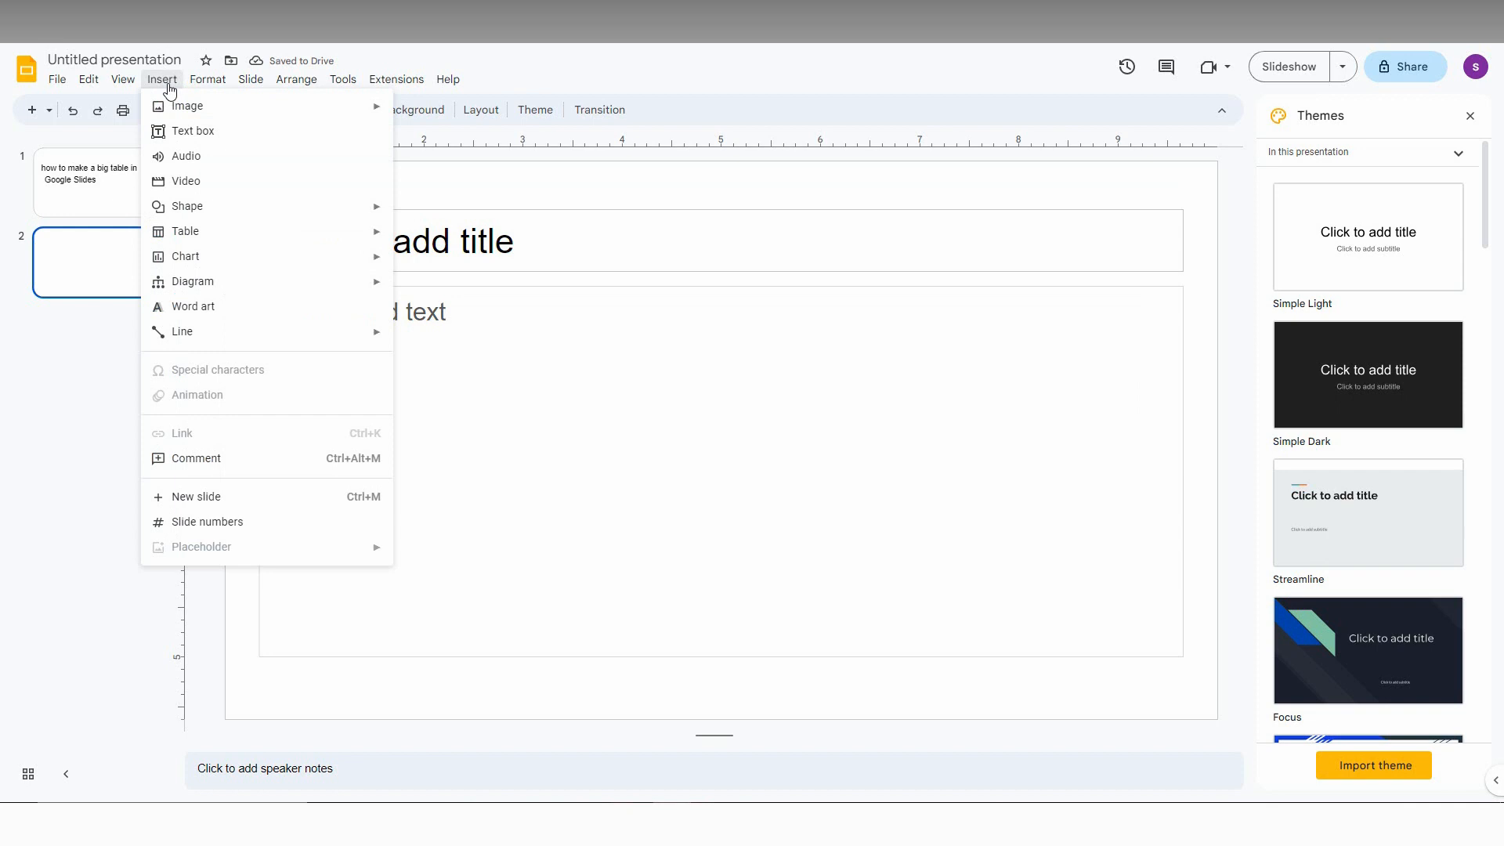
pyautogui.moveTo(185, 231)
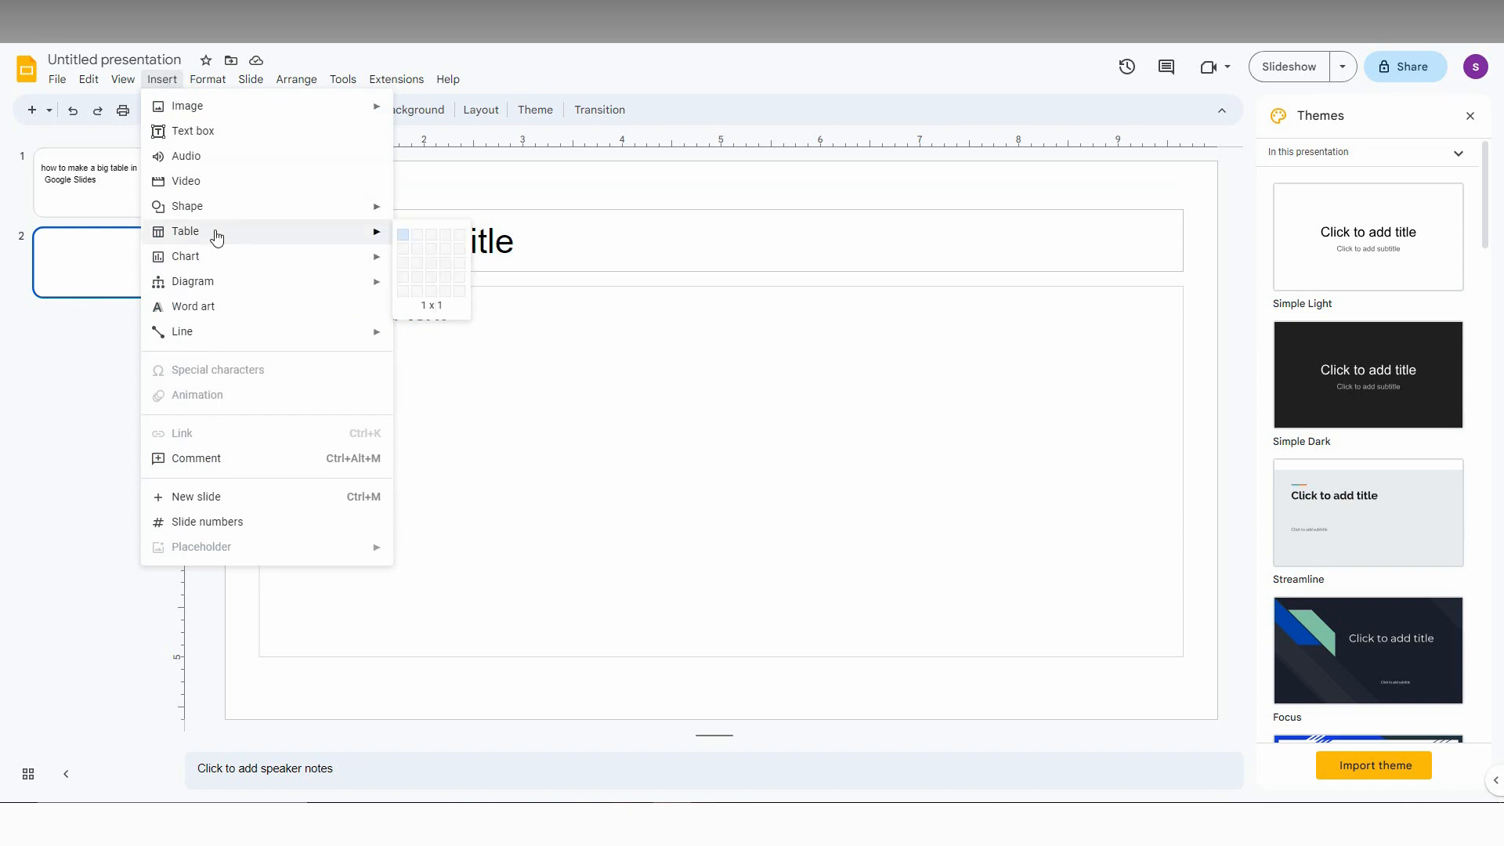
pyautogui.moveTo(329, 239)
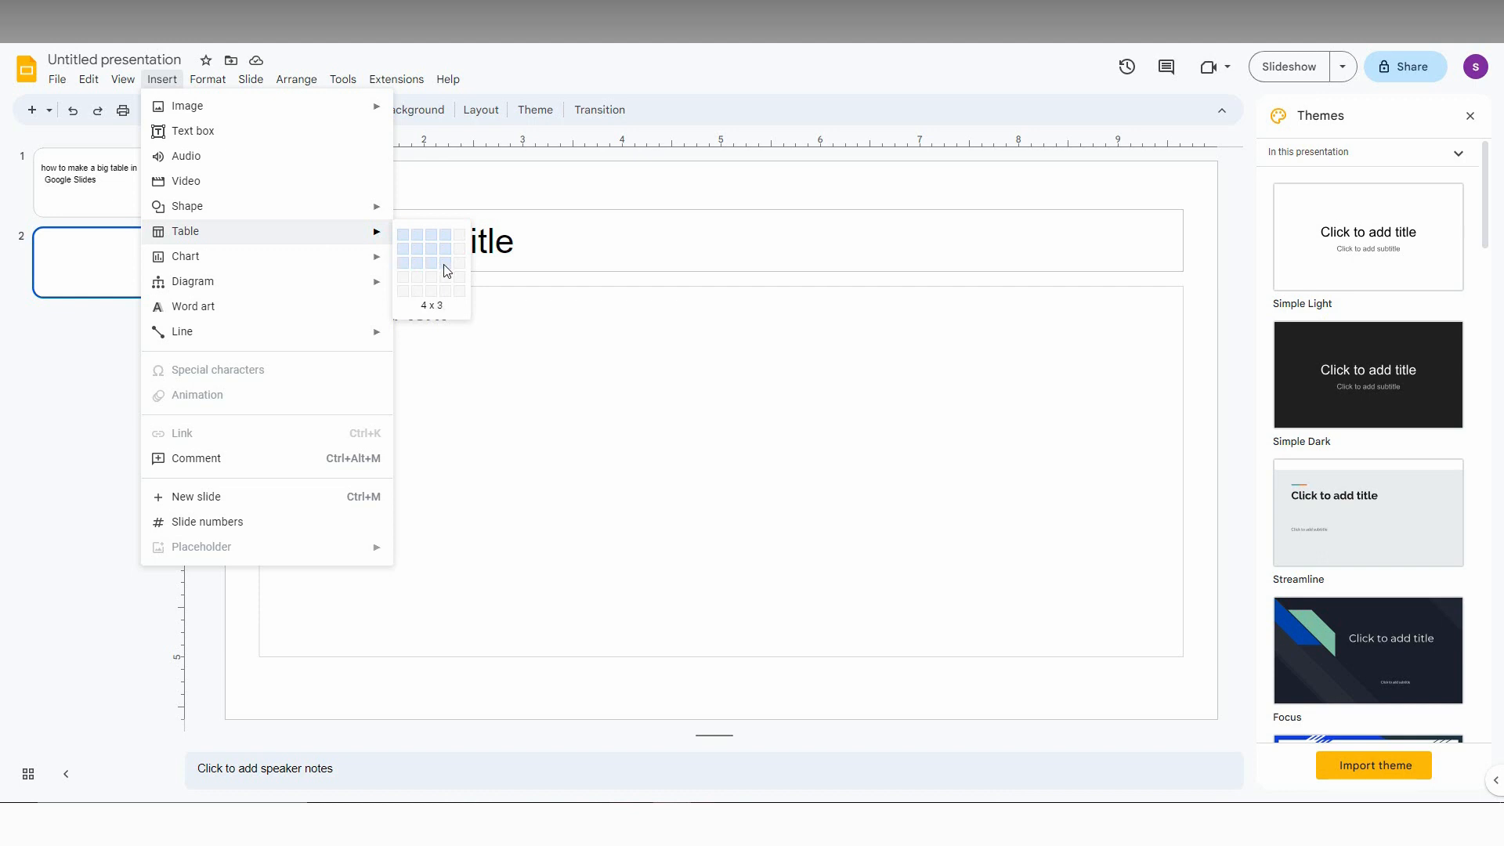
# Step: Place an empty table of 4 columns and 3 rows on slide two
pyautogui.click(444, 270)
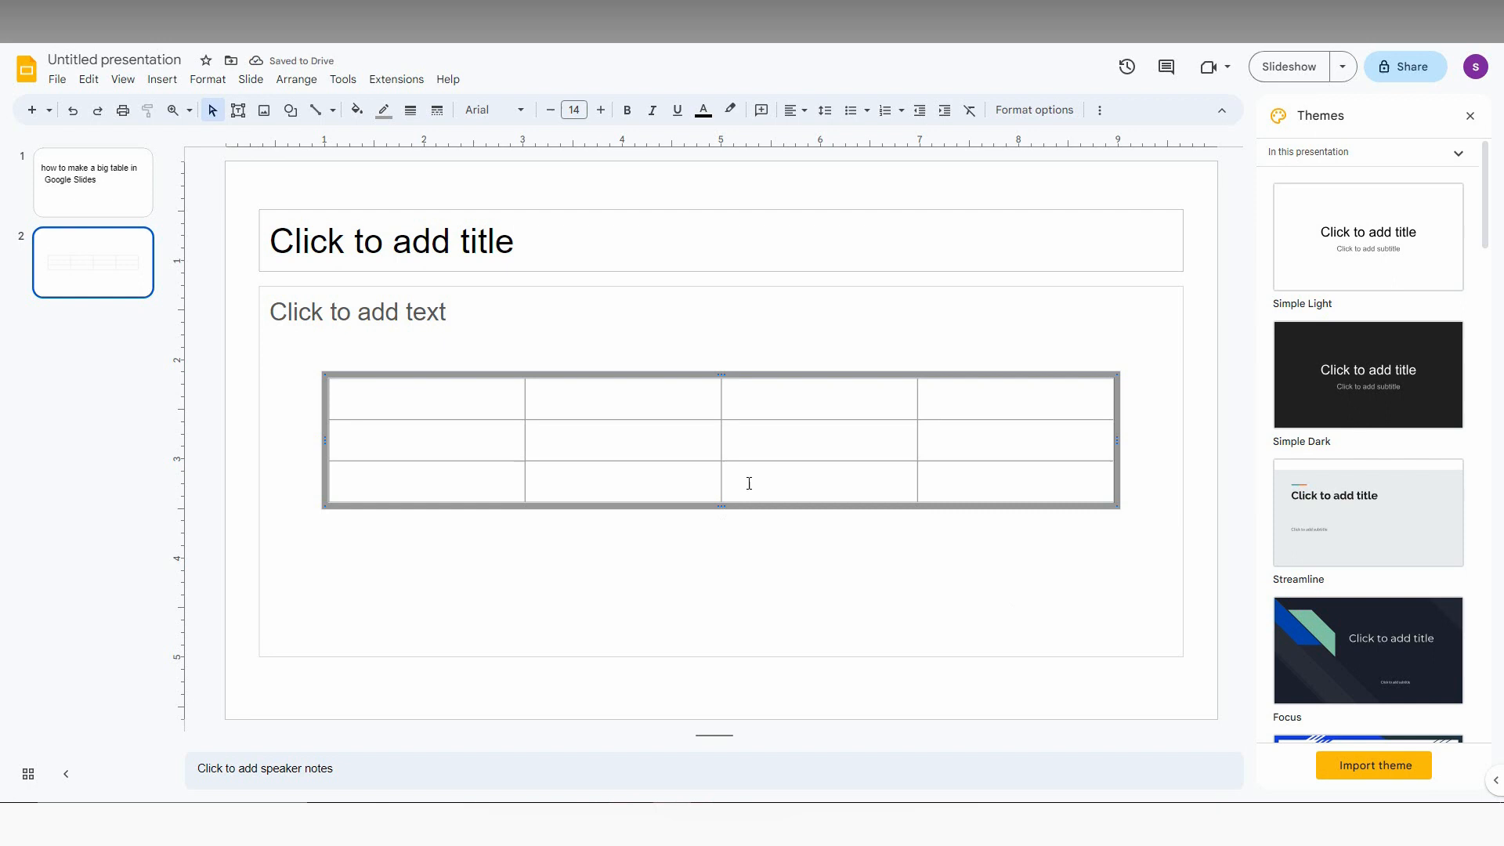
pyautogui.moveTo(668, 467)
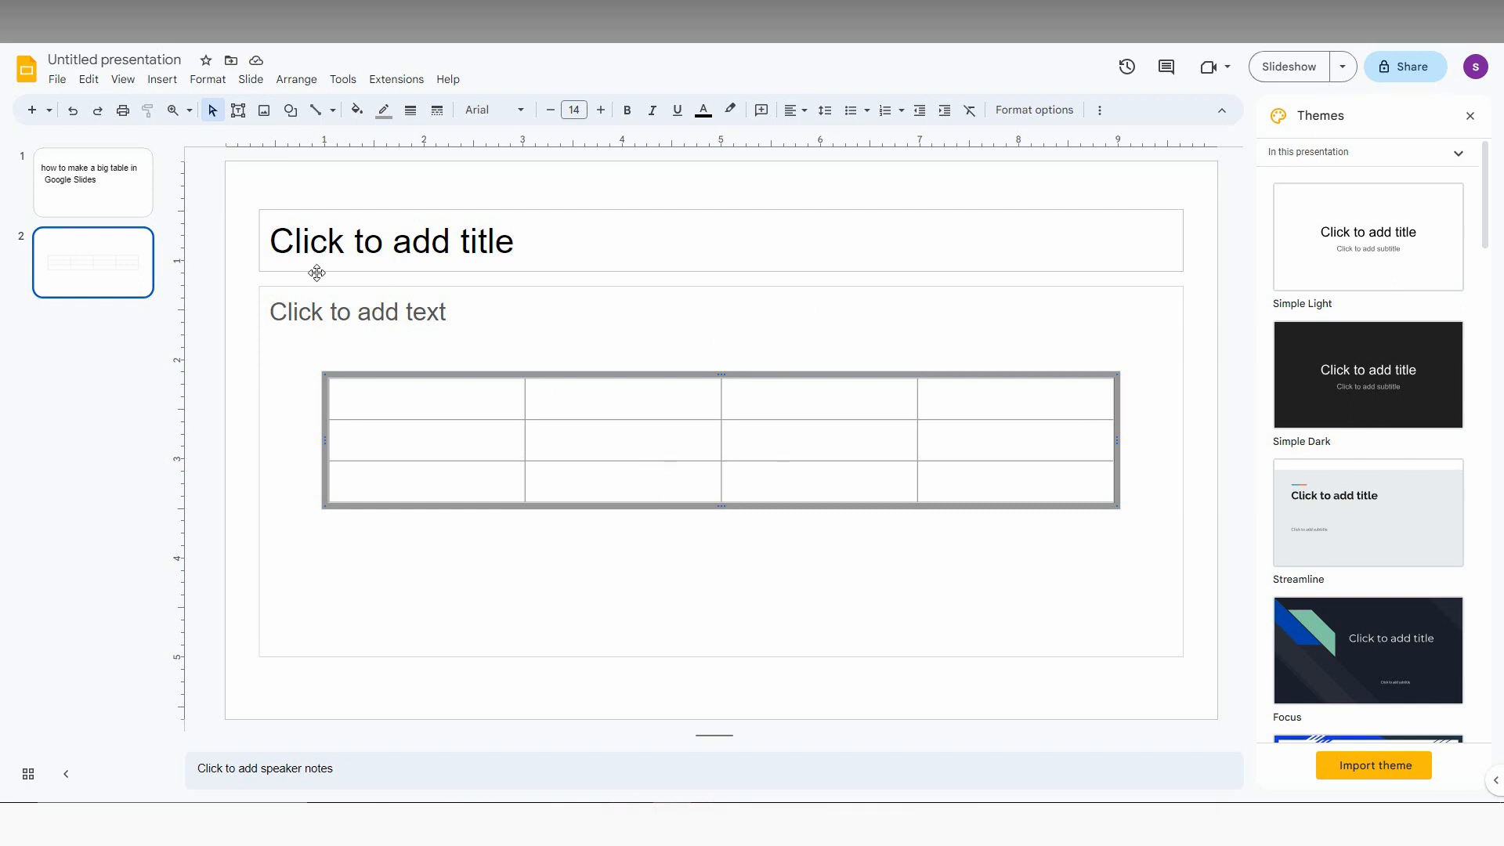
pyautogui.moveTo(330, 369)
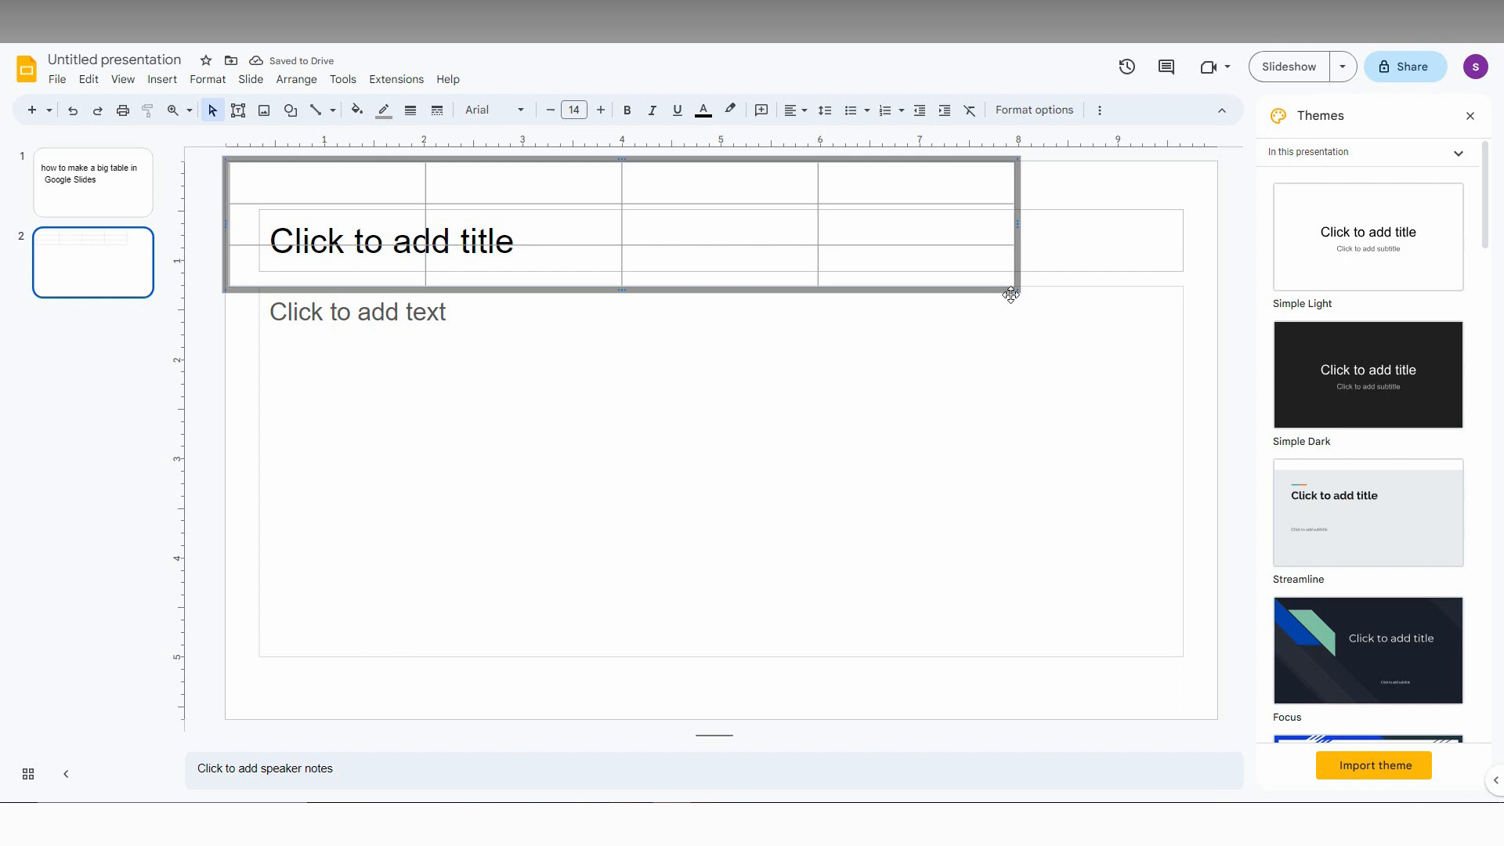
# Step: Drag the table's edges out until it spans slide two edge to edge
pyautogui.moveTo(1009, 294); pyautogui.dragTo(1009, 320)
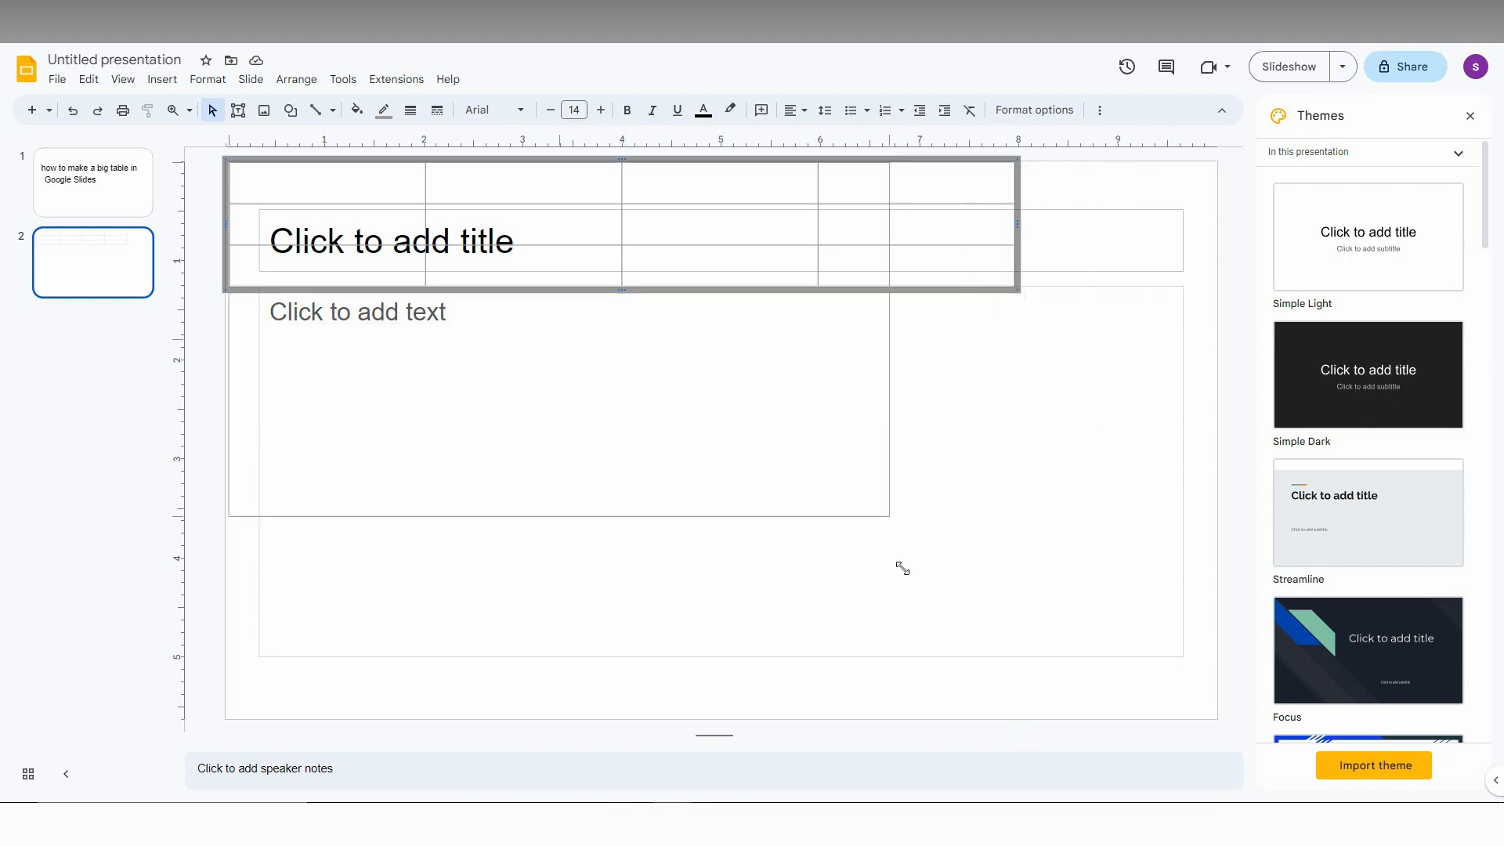
pyautogui.moveTo(900, 565); pyautogui.dragTo(1002, 649)
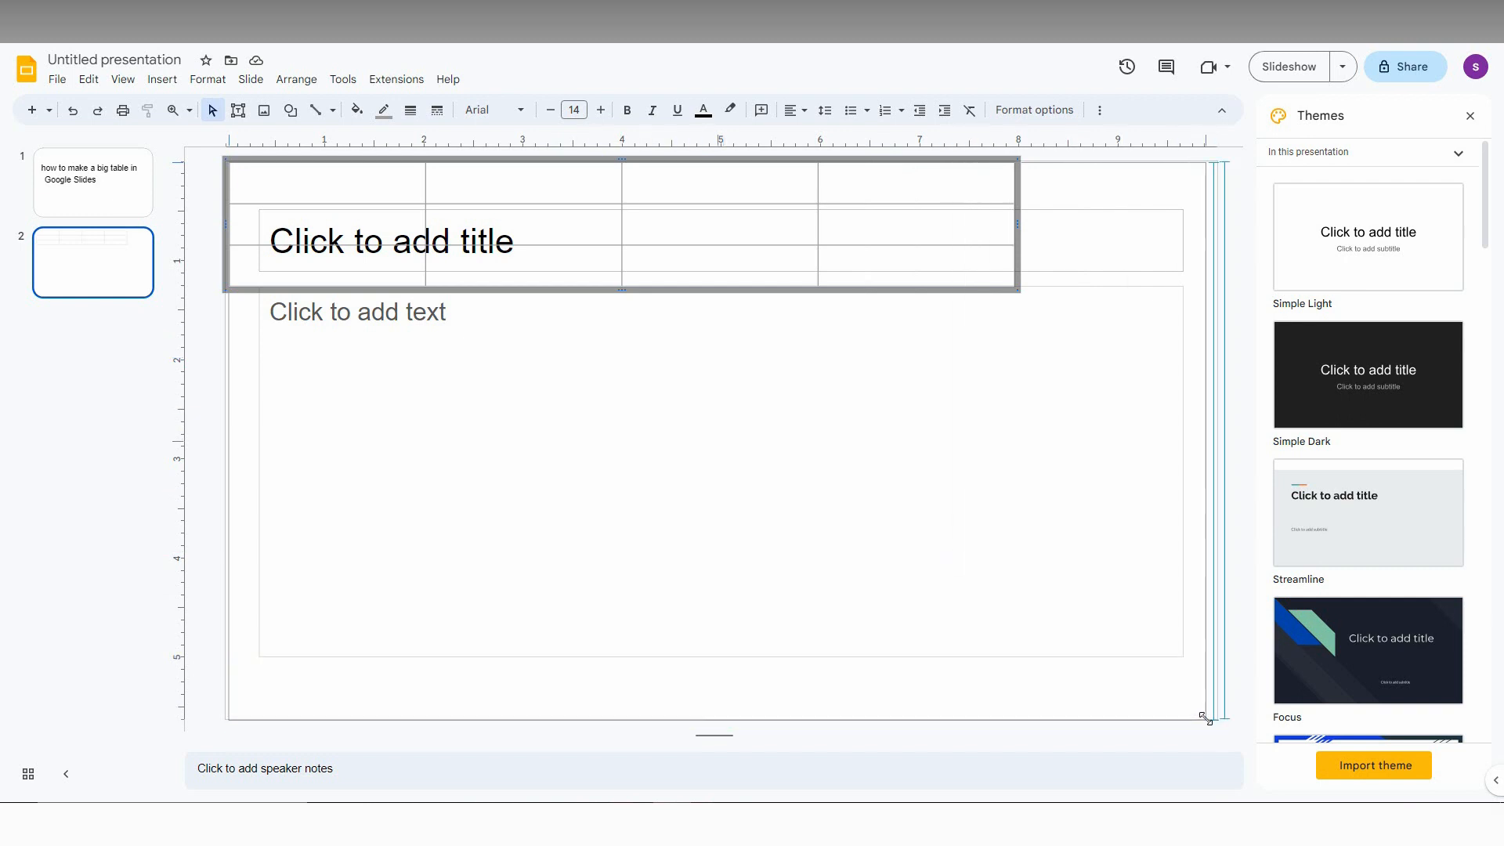
pyautogui.moveTo(1203, 717); pyautogui.dragTo(1216, 712)
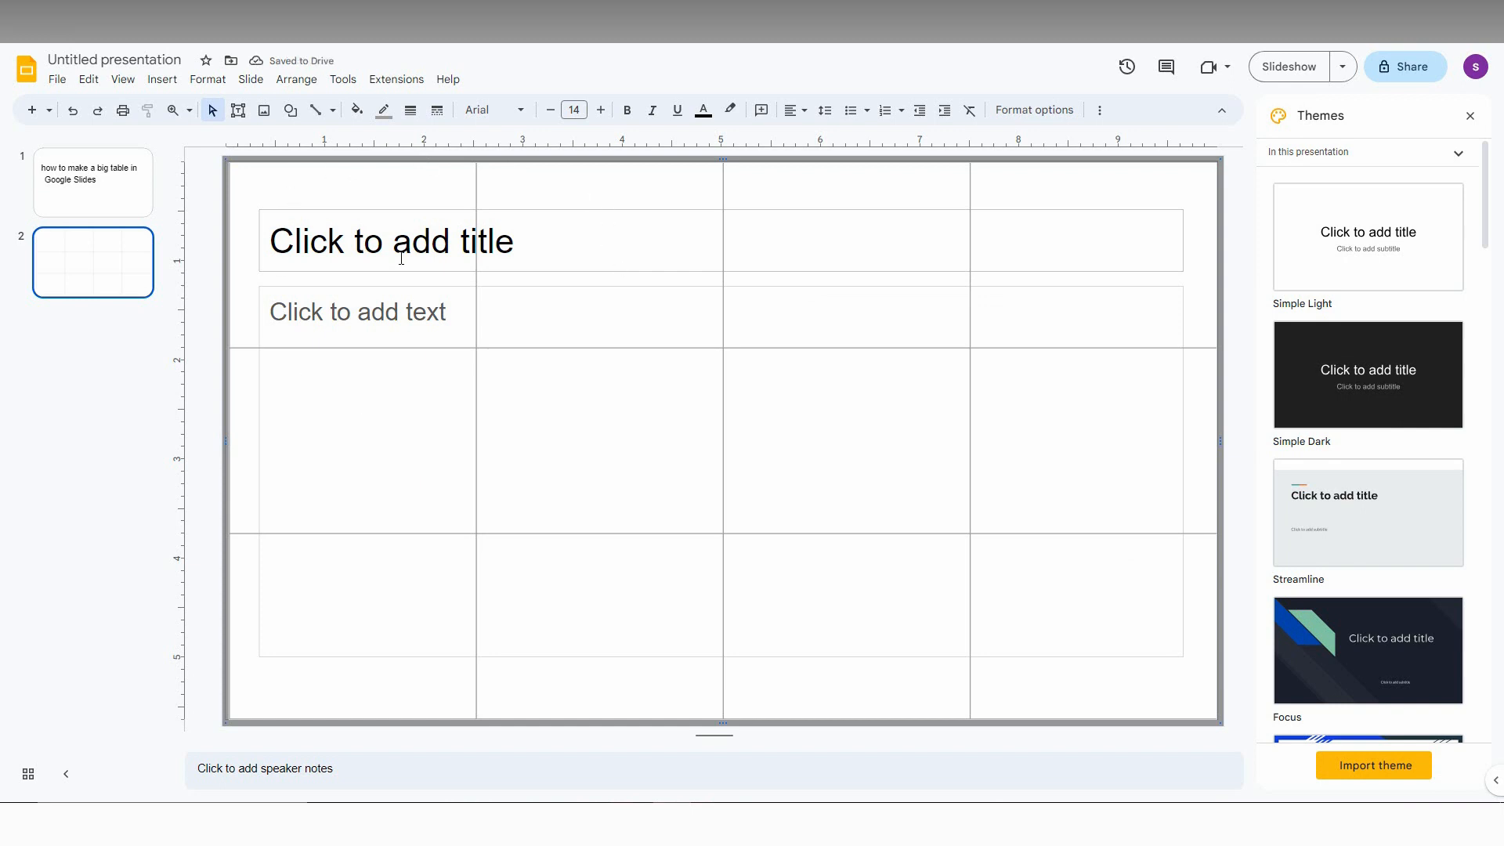
# Step: Shade all twelve table cells yellow, then deselect the table
pyautogui.click(702, 110)
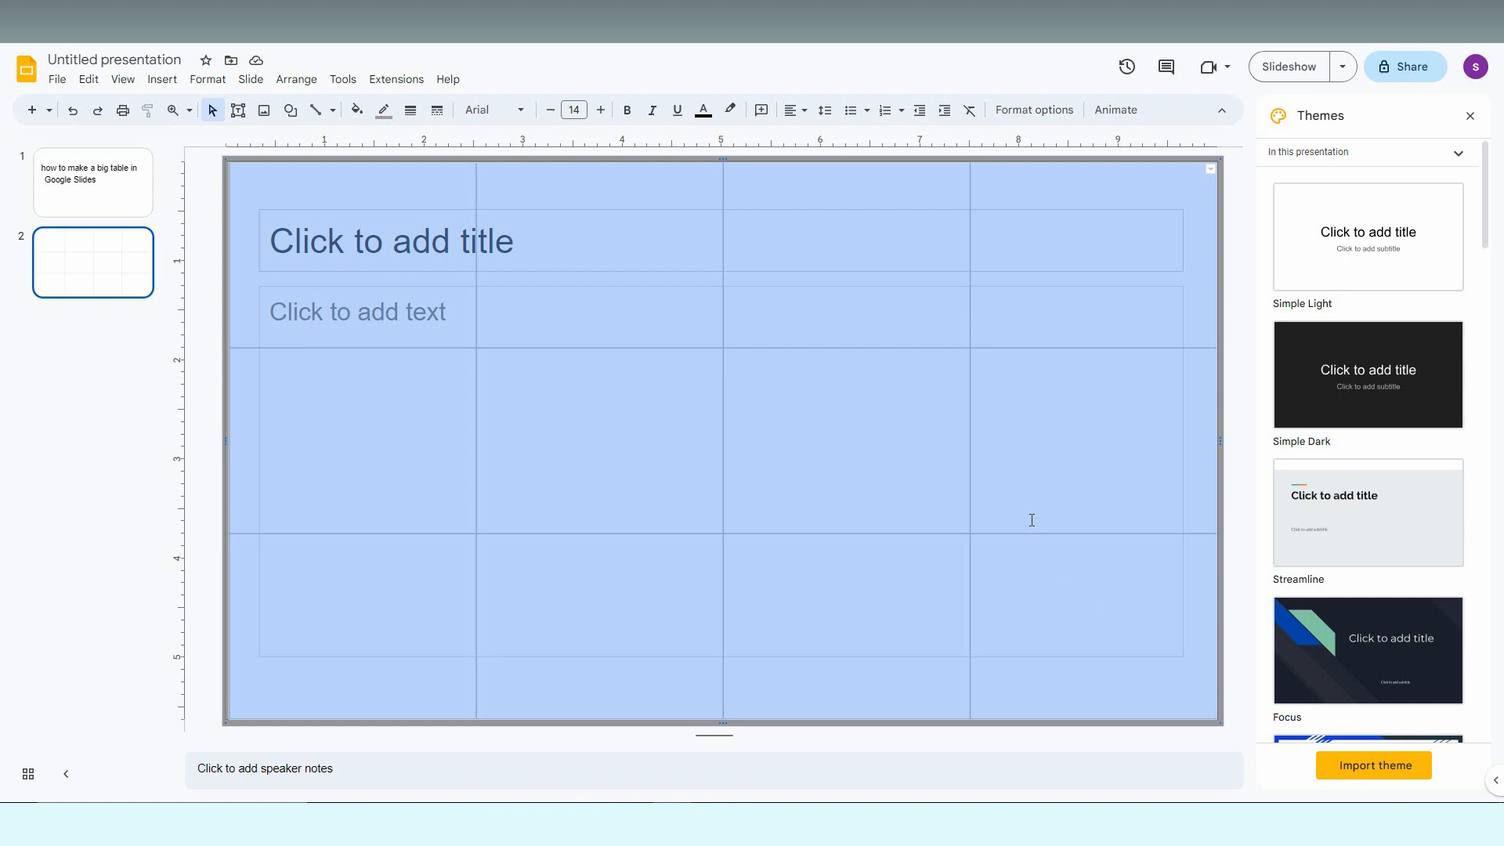
pyautogui.moveTo(701, 110)
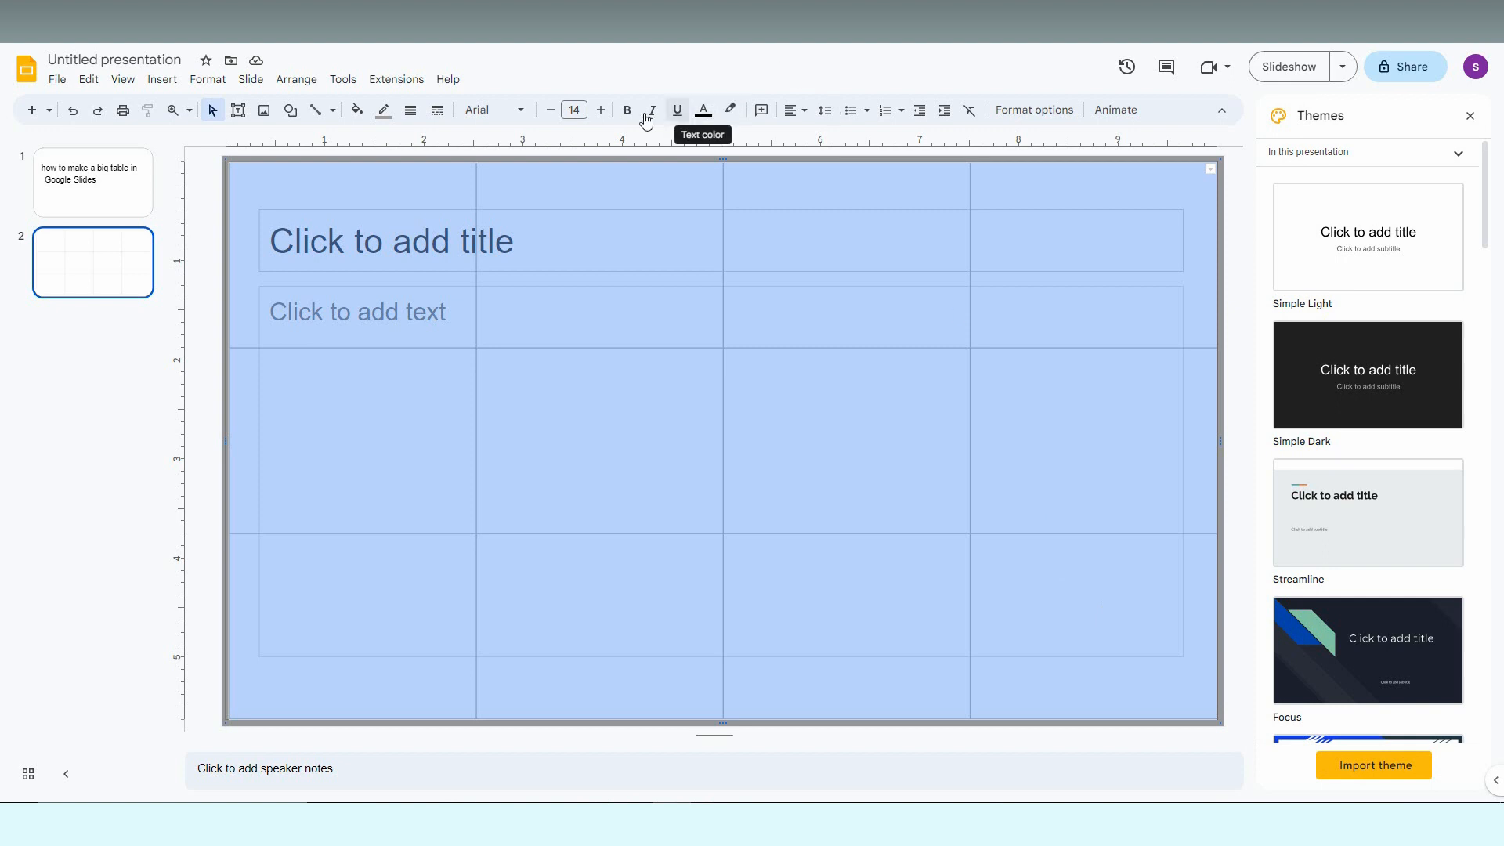
pyautogui.click(356, 110)
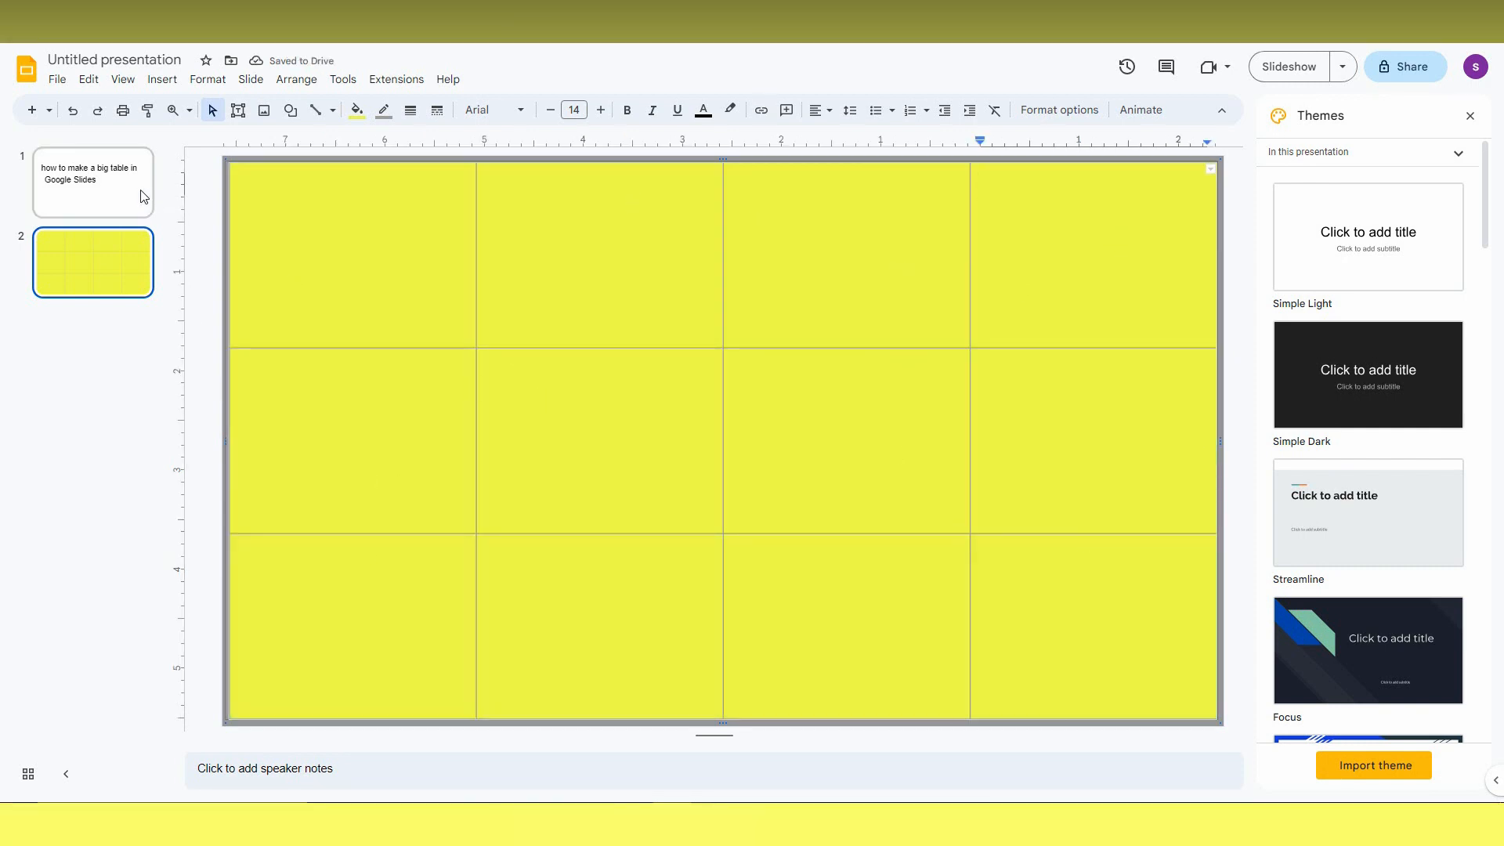
pyautogui.click(787, 456)
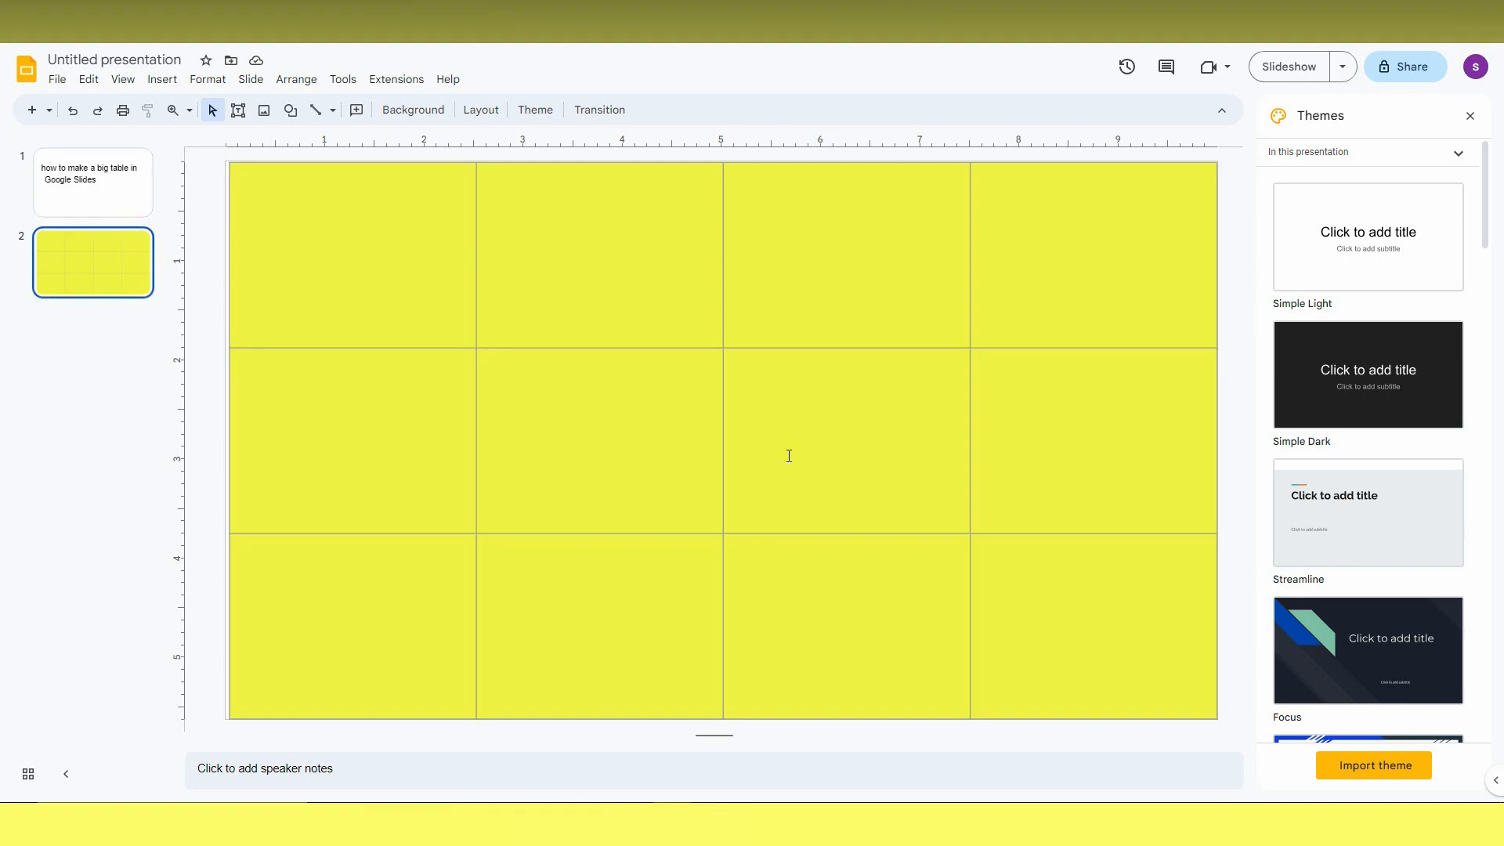
pyautogui.moveTo(802, 428)
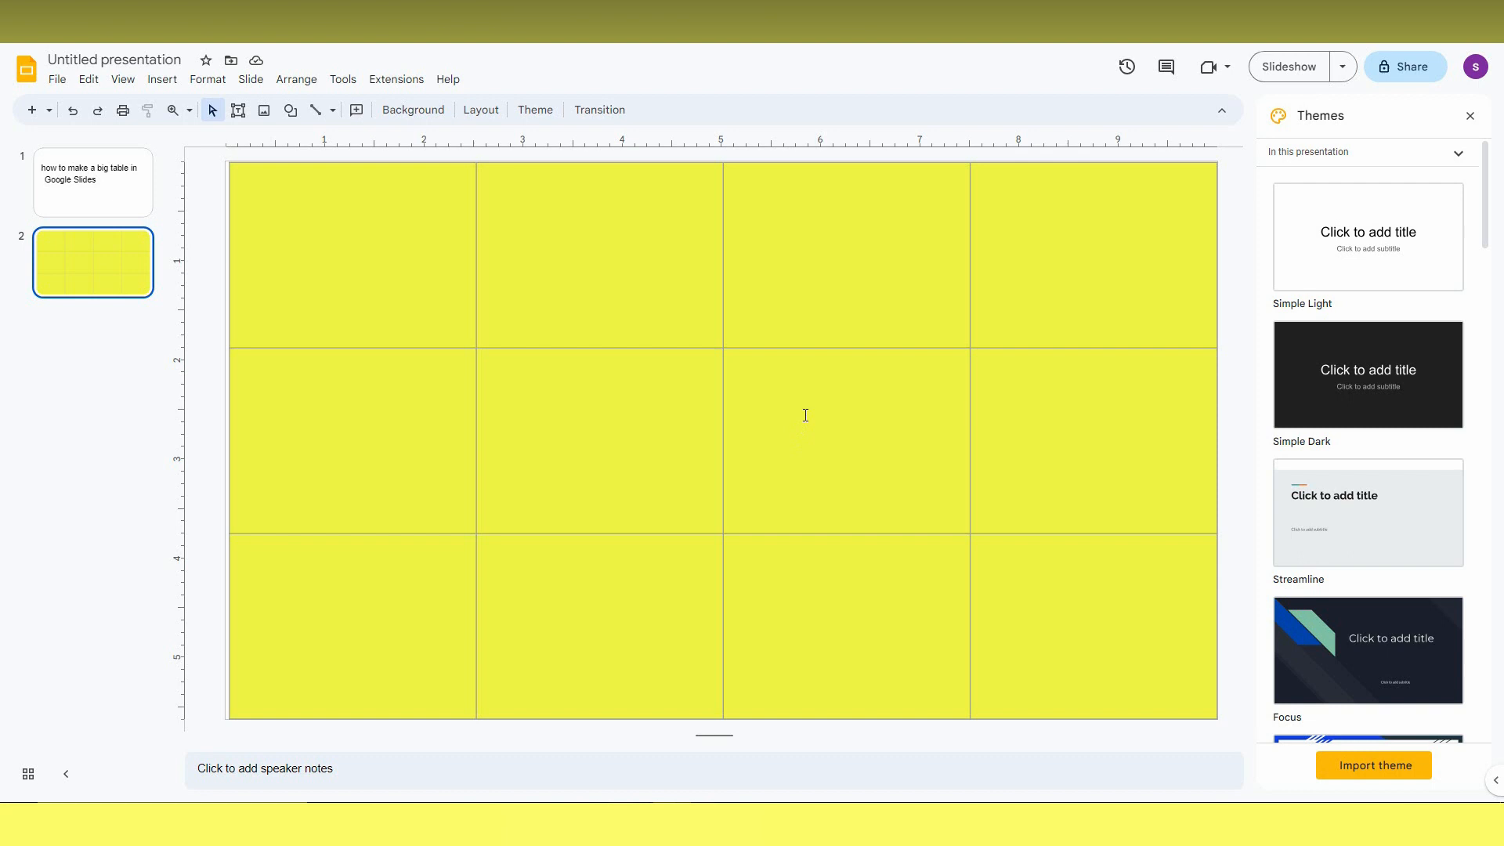
pyautogui.moveTo(820, 390)
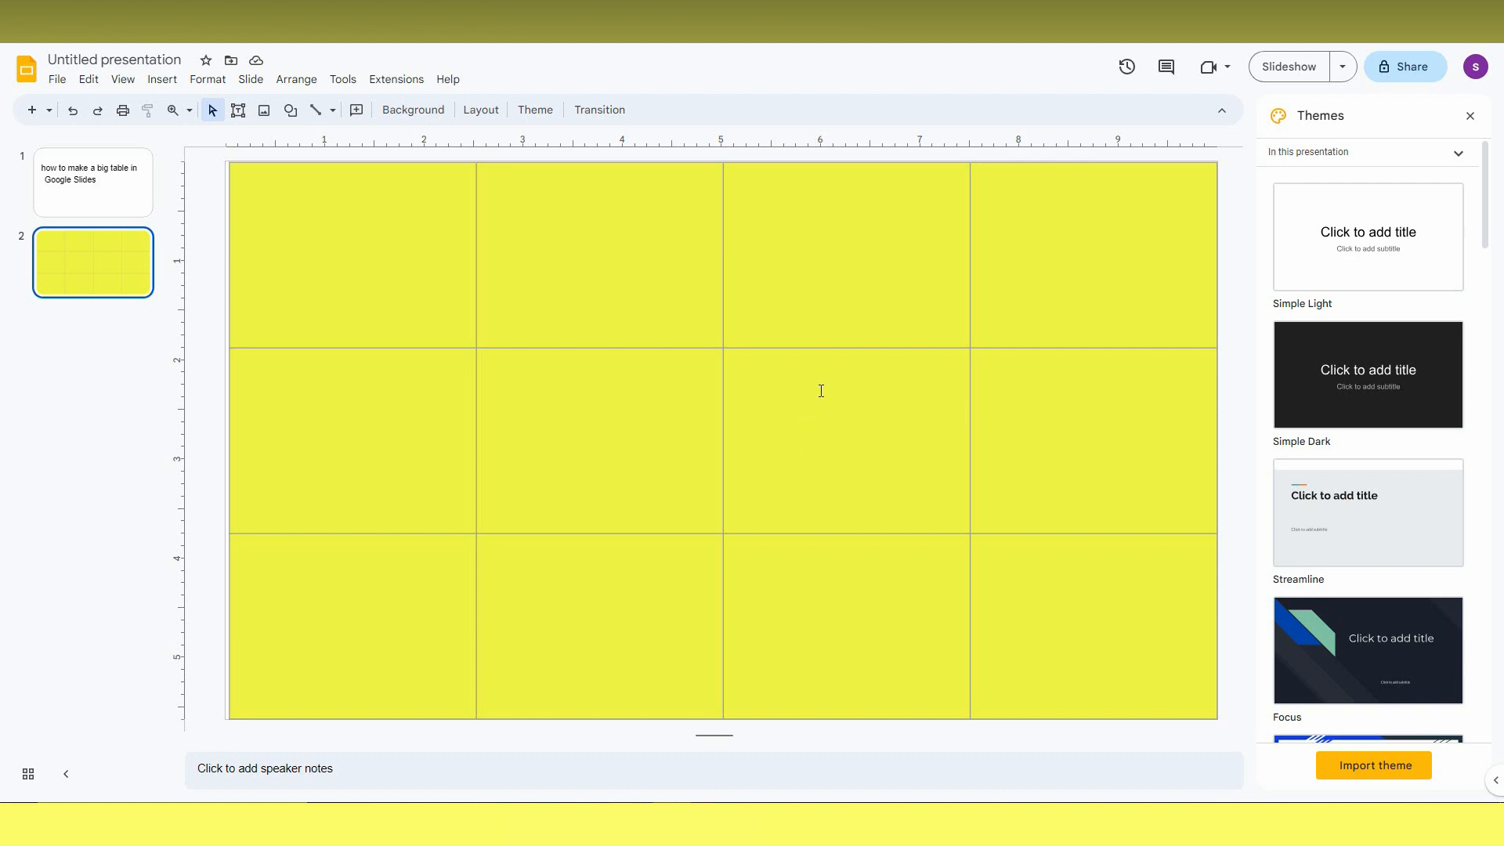